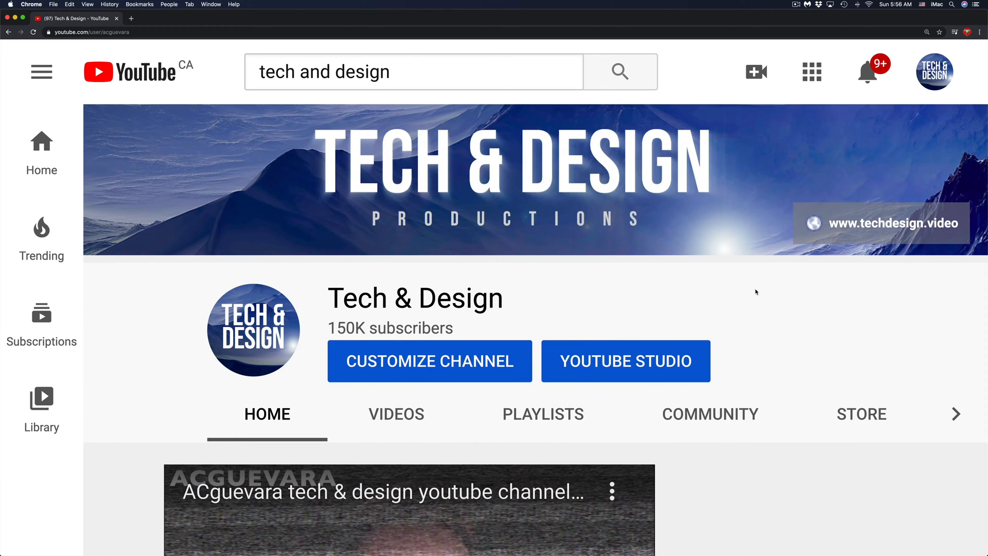
{"action": "mouse_move", "coordinate": [903, 66]}
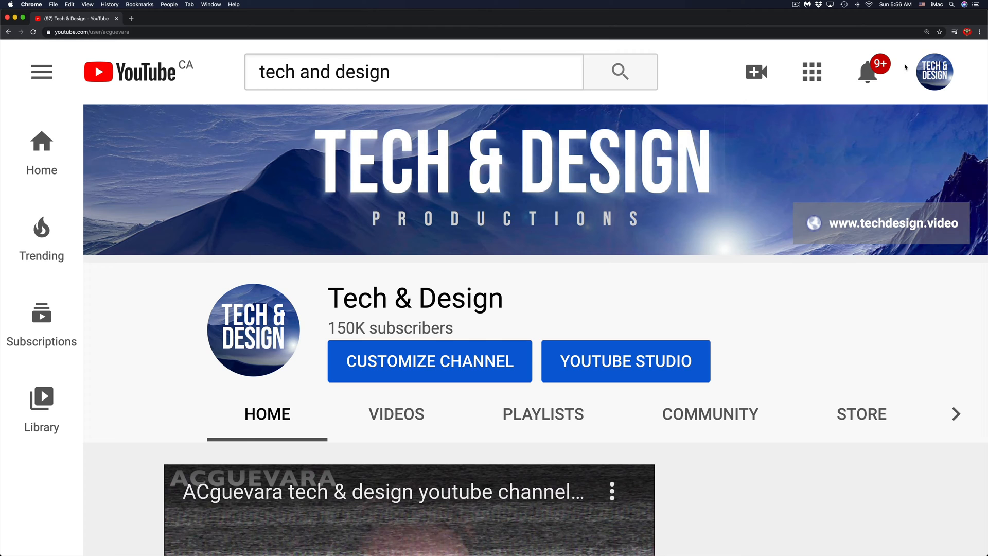
{"action": "mouse_move", "coordinate": [966, 59]}
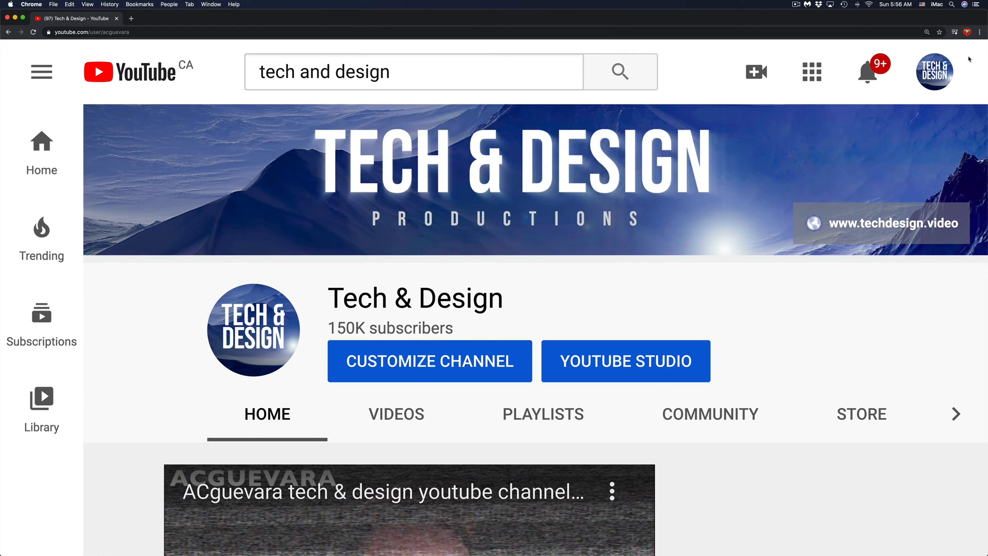
Reveal the Settings option further down the account menu under the profile avatar.
{"action": "left_click", "coordinate": [935, 70]}
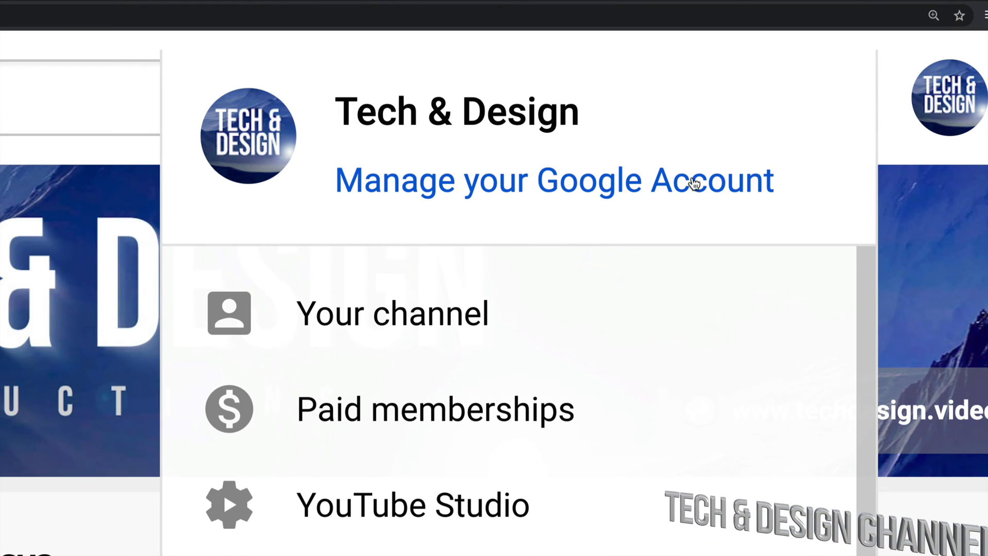
{"action": "scroll", "scroll_direction": "down", "scroll_amount": 3}
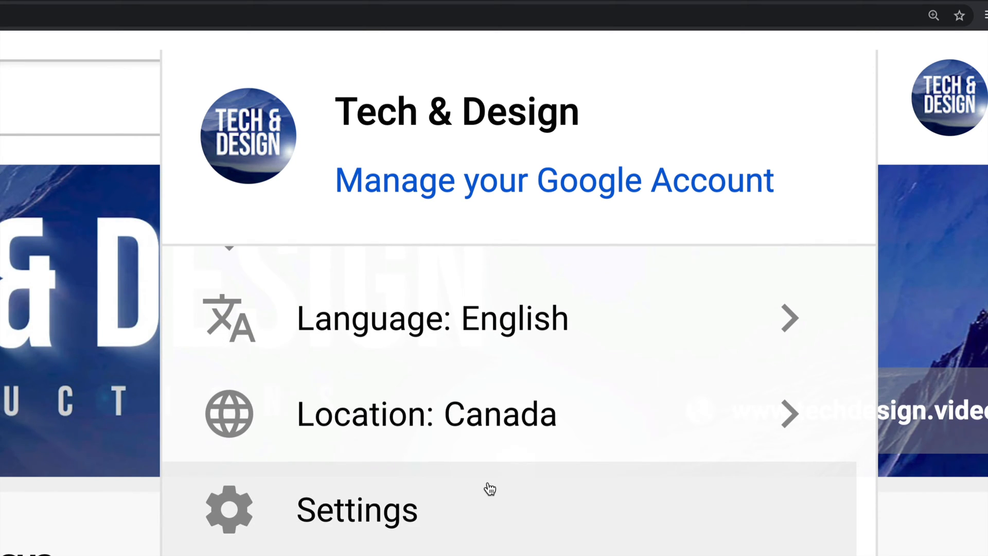
{"action": "mouse_move", "coordinate": [362, 534]}
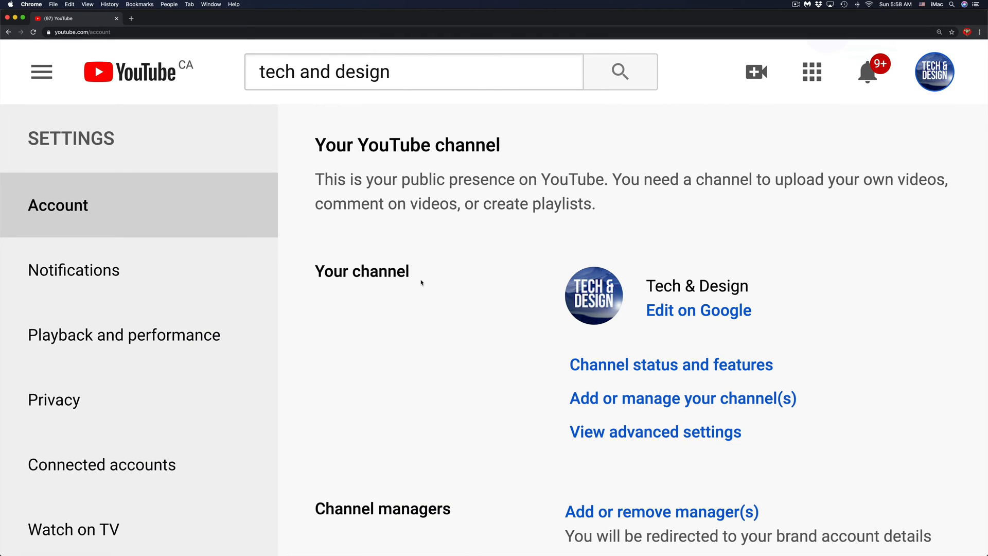
{"action": "mouse_move", "coordinate": [56, 338]}
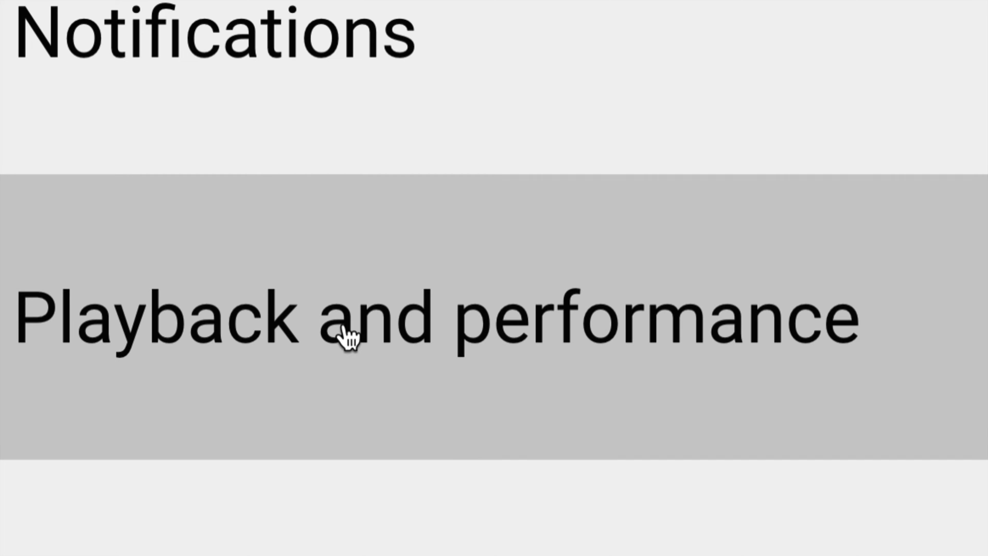
Show the Playback and performance page down to the captions and AV1 options.
{"action": "left_click", "coordinate": [124, 334]}
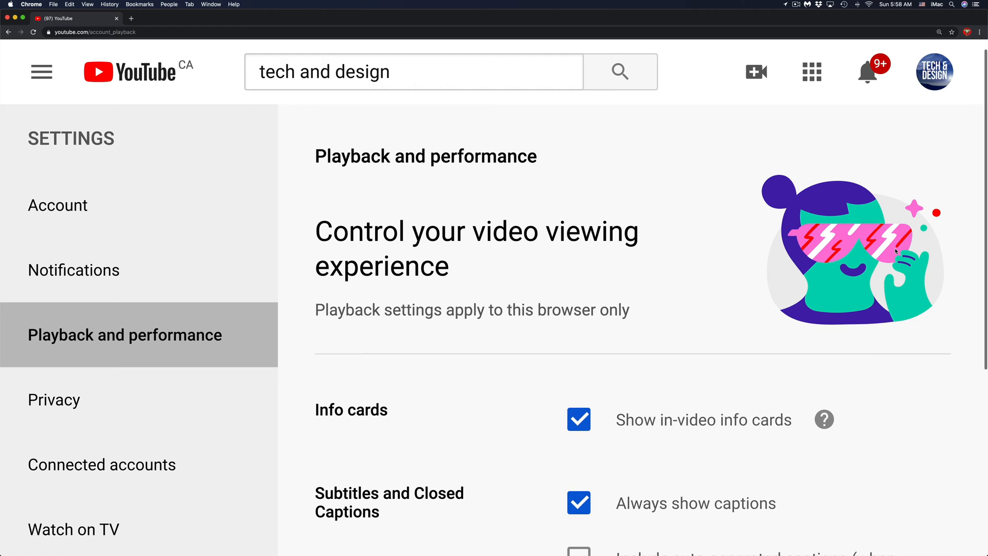
{"action": "scroll", "scroll_direction": "down", "scroll_amount": 3}
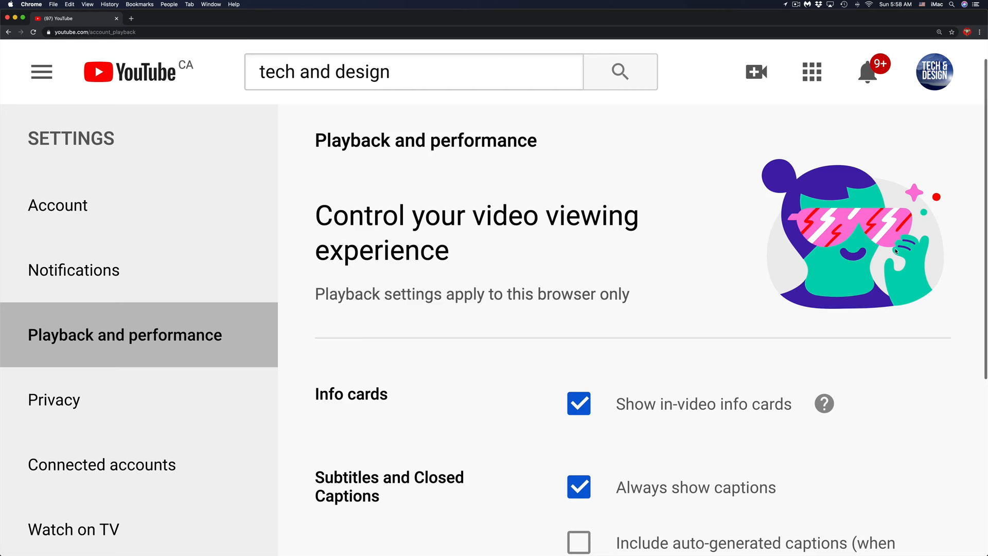
{"action": "scroll", "scroll_direction": "down", "scroll_amount": 3}
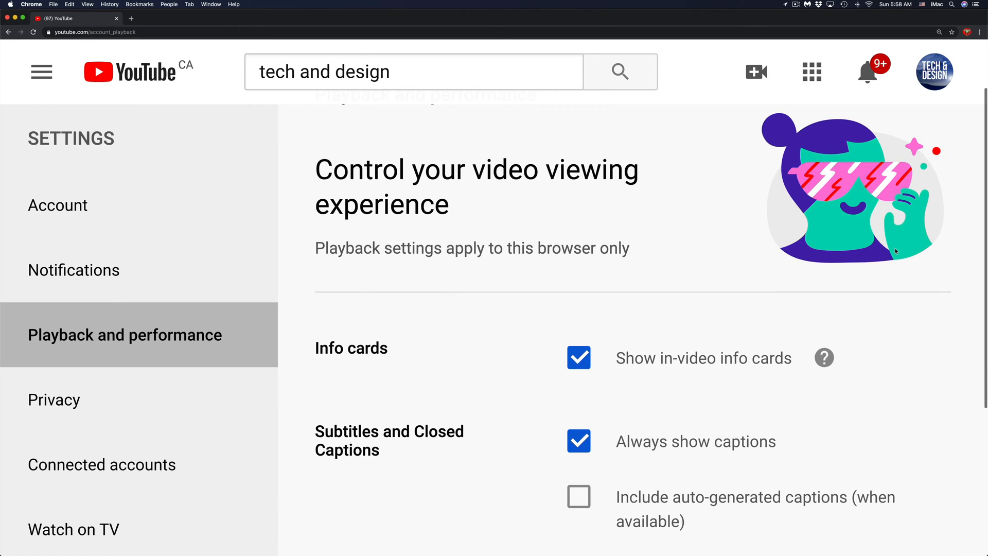
{"action": "scroll", "scroll_direction": "down", "scroll_amount": 3}
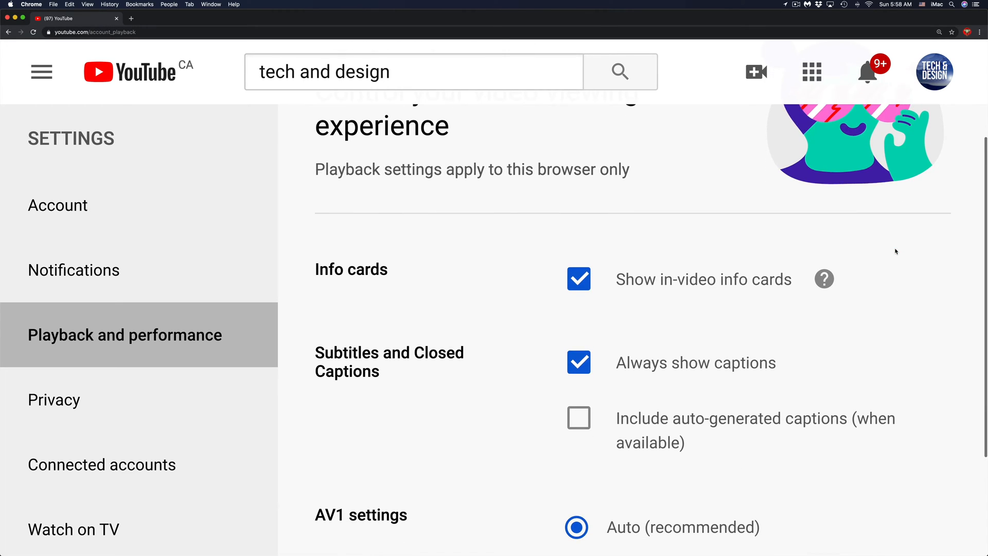
{"action": "scroll", "scroll_direction": "down", "scroll_amount": 3}
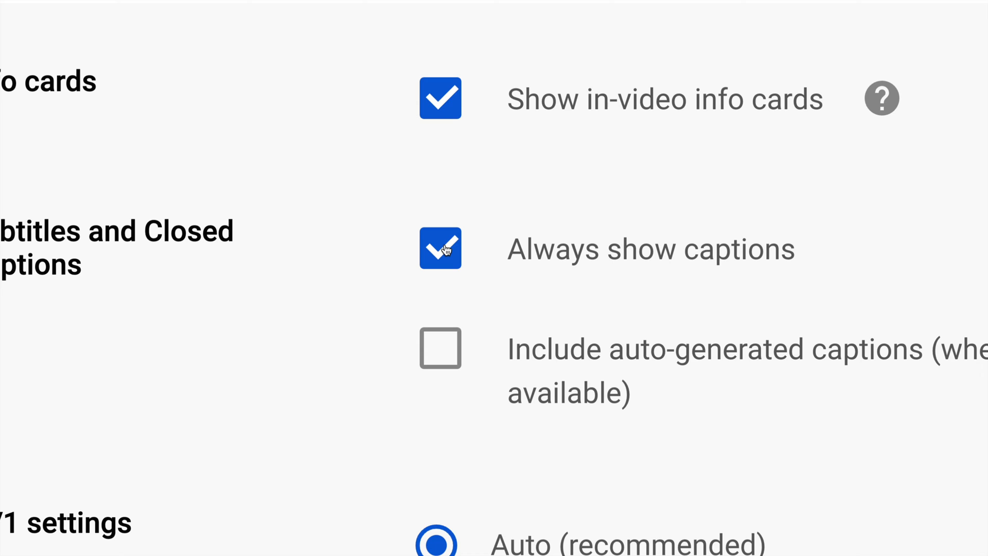
{"action": "left_click", "coordinate": [441, 248]}
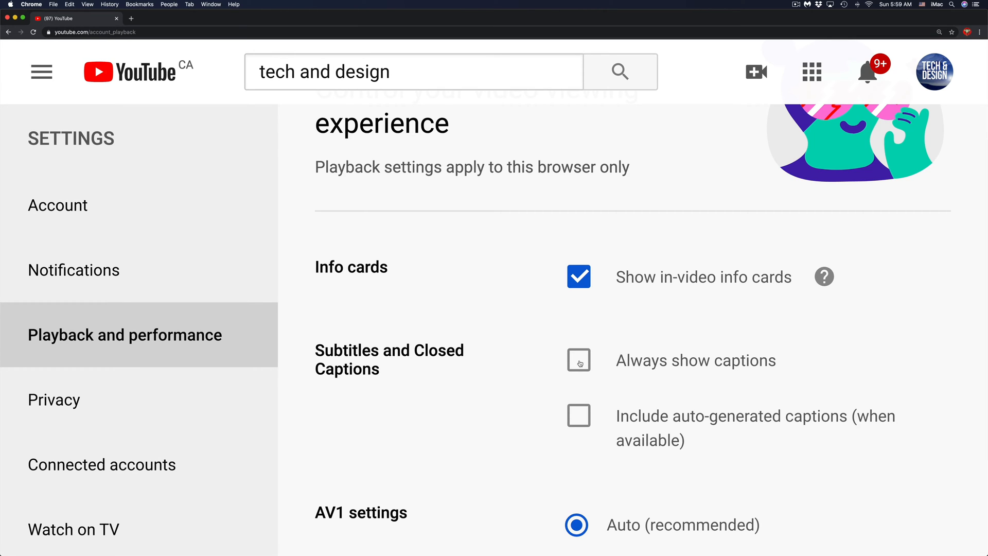
{"action": "left_click", "coordinate": [578, 360]}
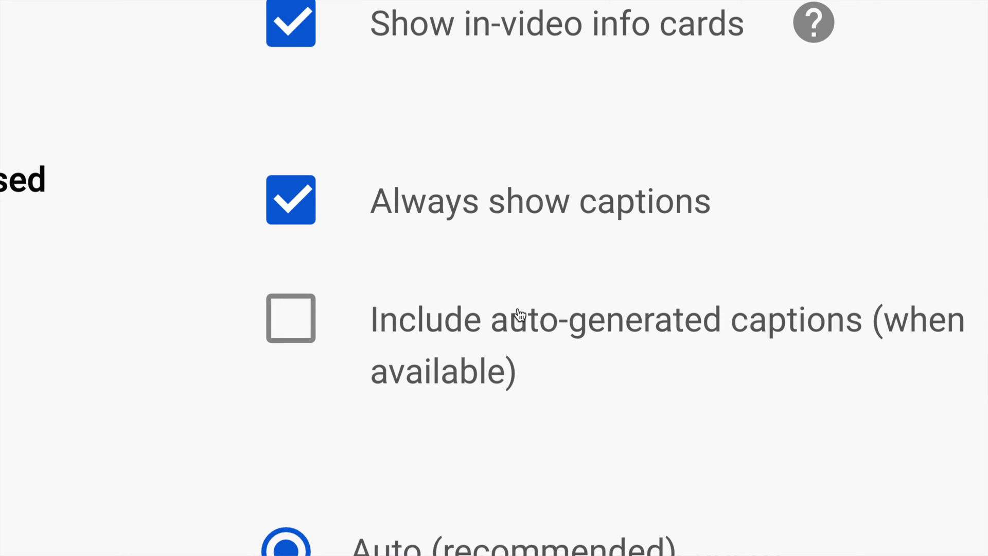
{"action": "mouse_move", "coordinate": [288, 311]}
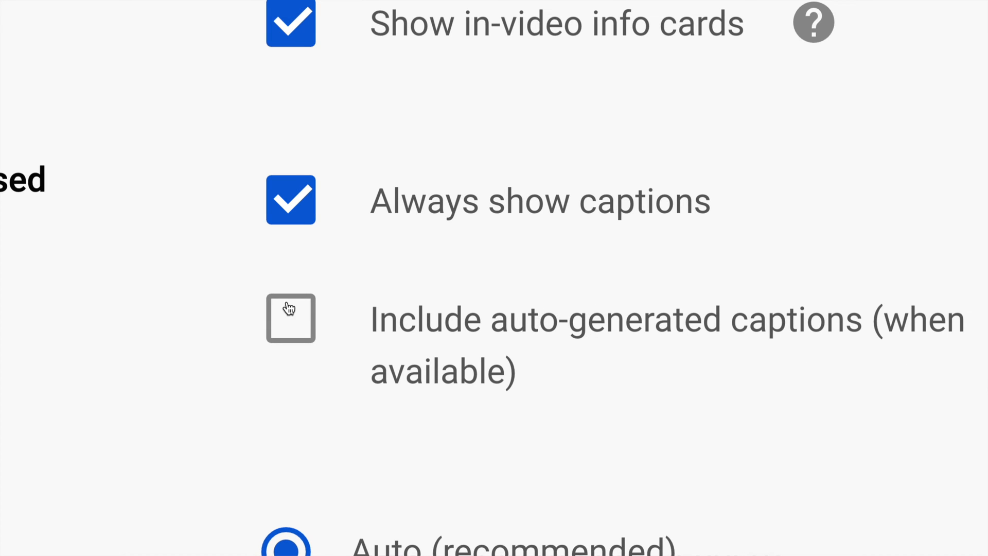
Leave auto-generated captions excluded and enable Always show captions so changes save.
{"action": "left_click", "coordinate": [290, 318]}
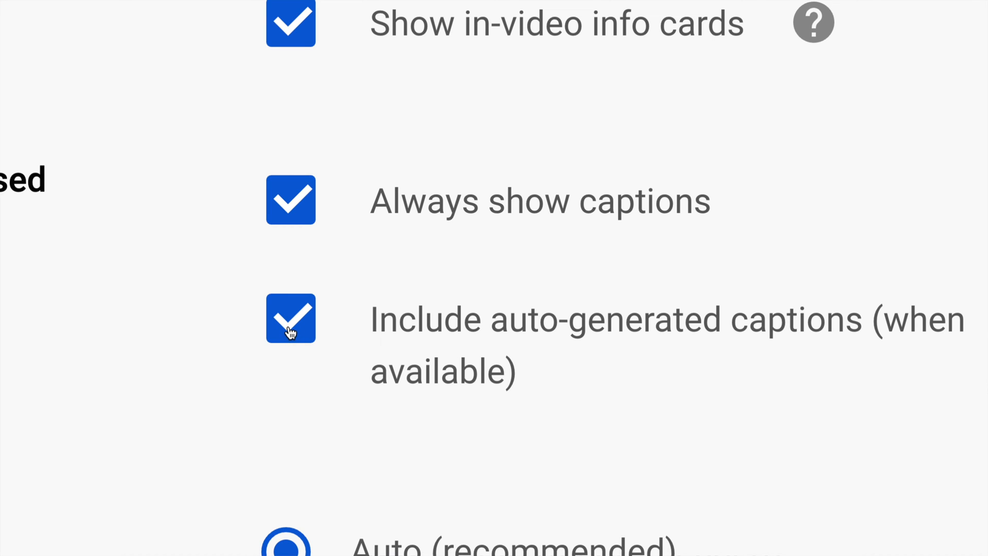
{"action": "left_click", "coordinate": [290, 319]}
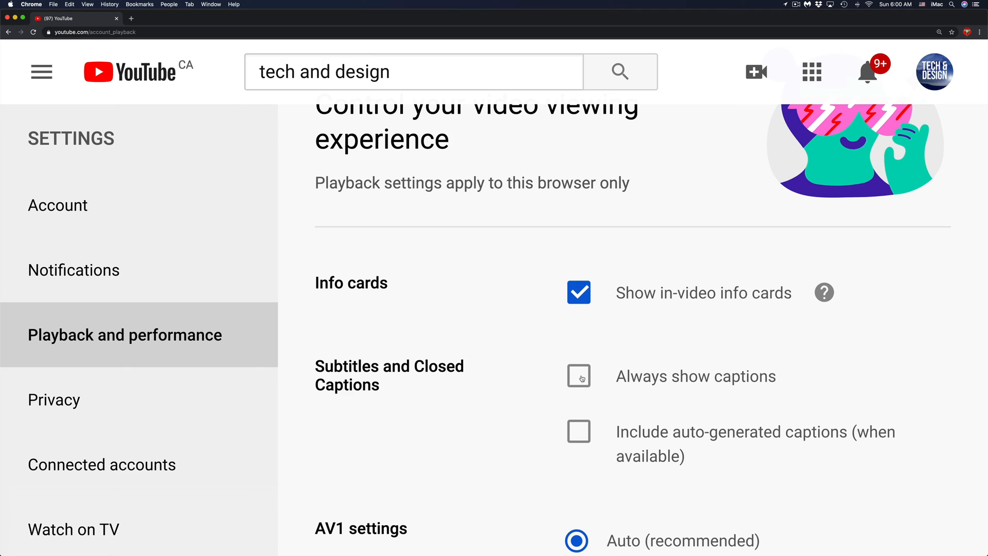
{"action": "left_click", "coordinate": [578, 377]}
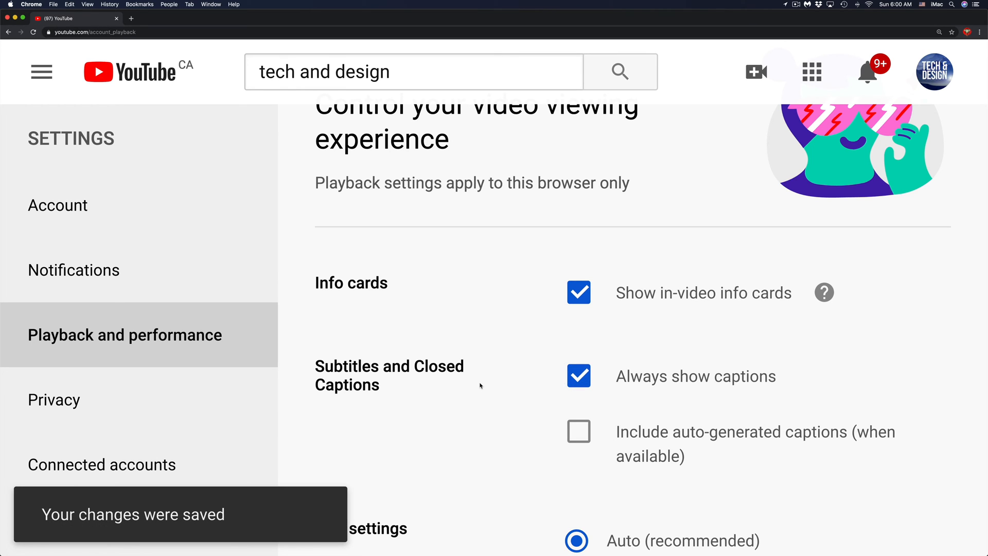